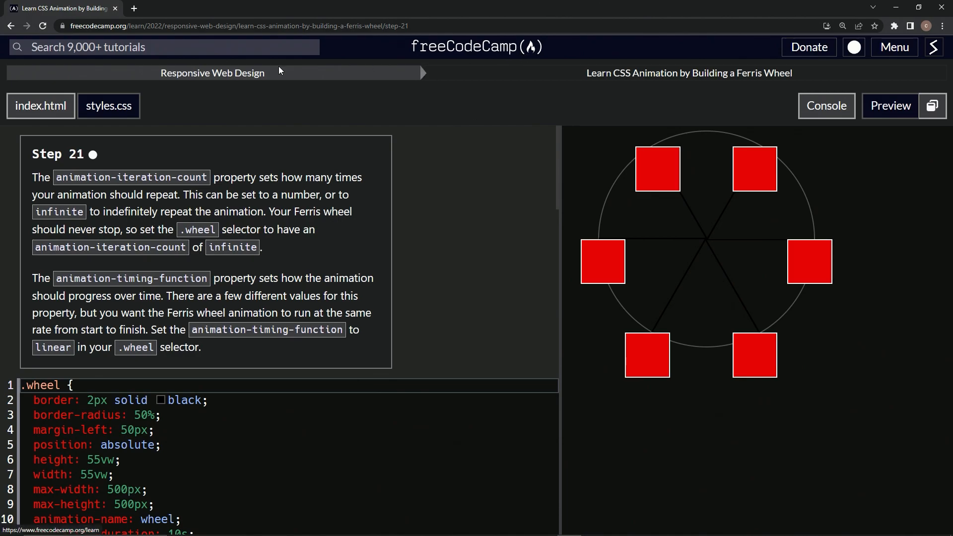
mouse_move(613, 88)
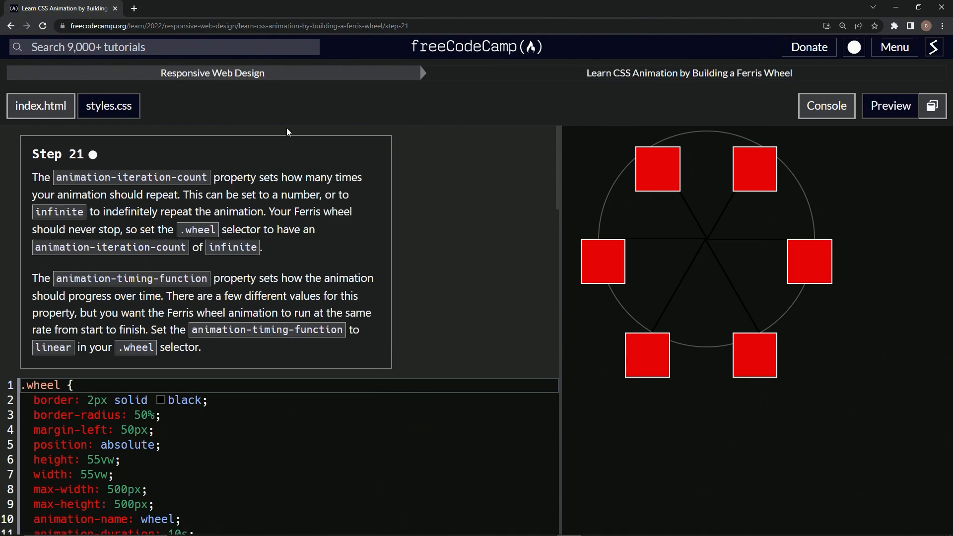
mouse_move(101, 165)
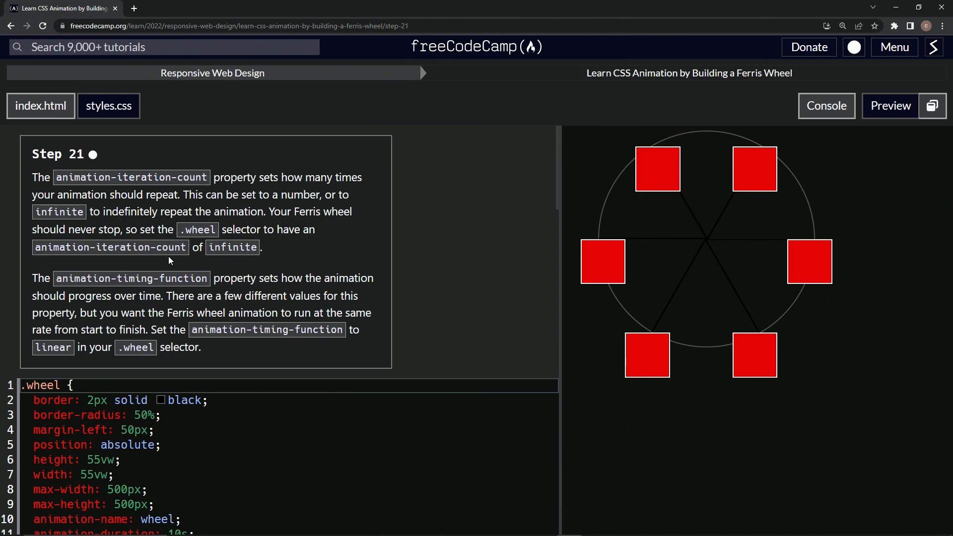
mouse_move(56, 280)
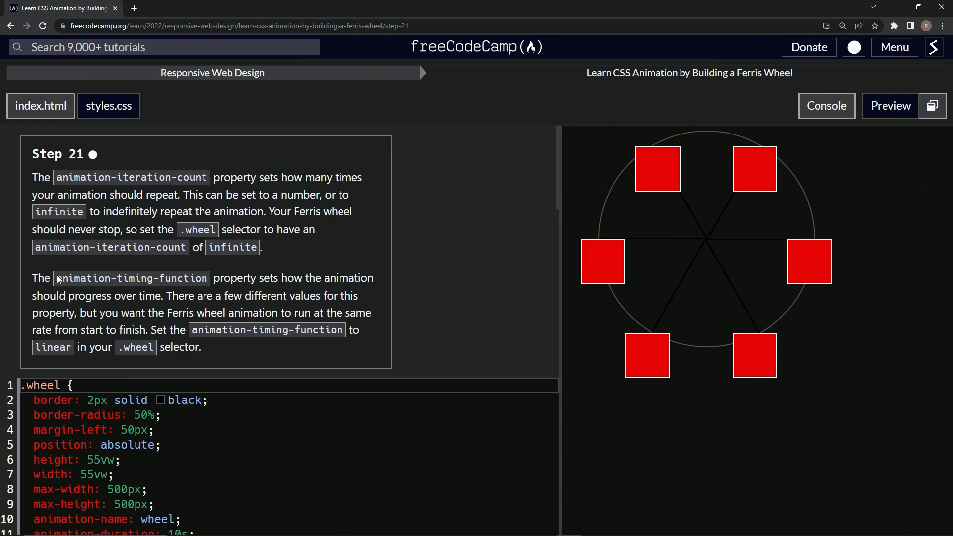
mouse_move(278, 270)
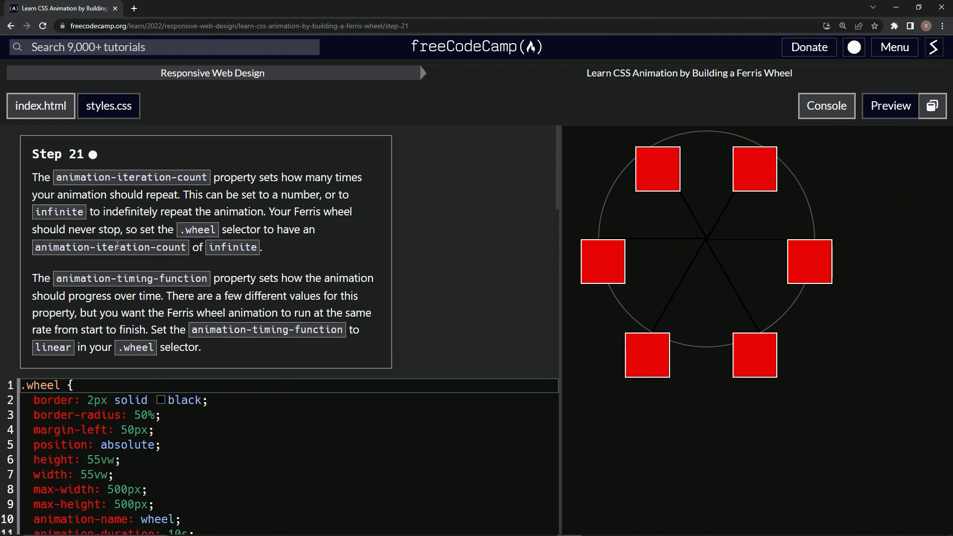
mouse_move(246, 355)
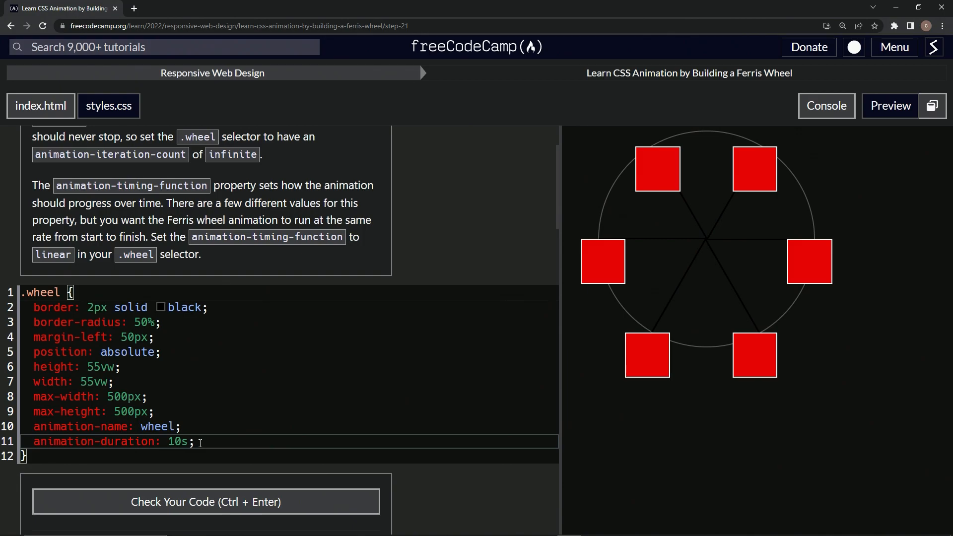
Step: Add animation-iteration-count: infinite to the .wheel rule so the wheel spins forever
type("anim")
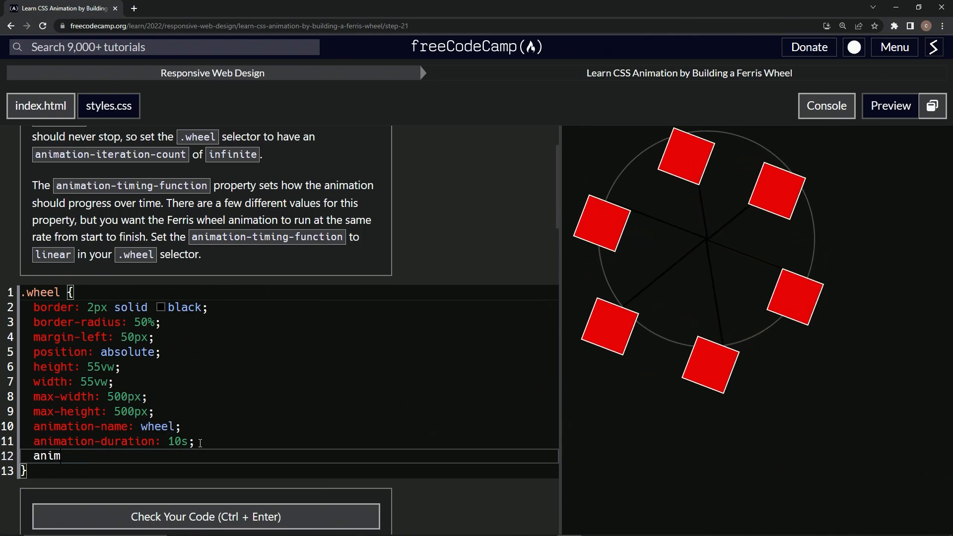
type("ation=")
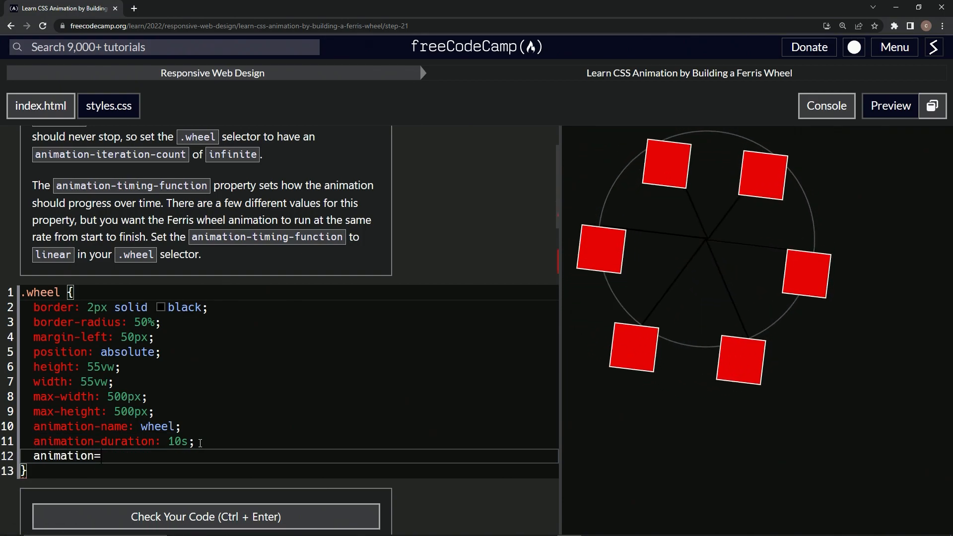
type("-")
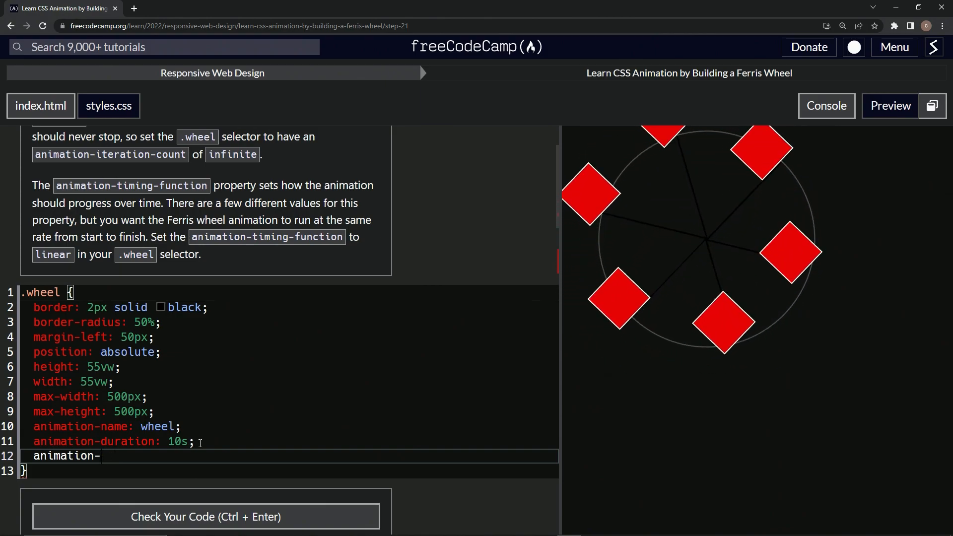
type("iterat")
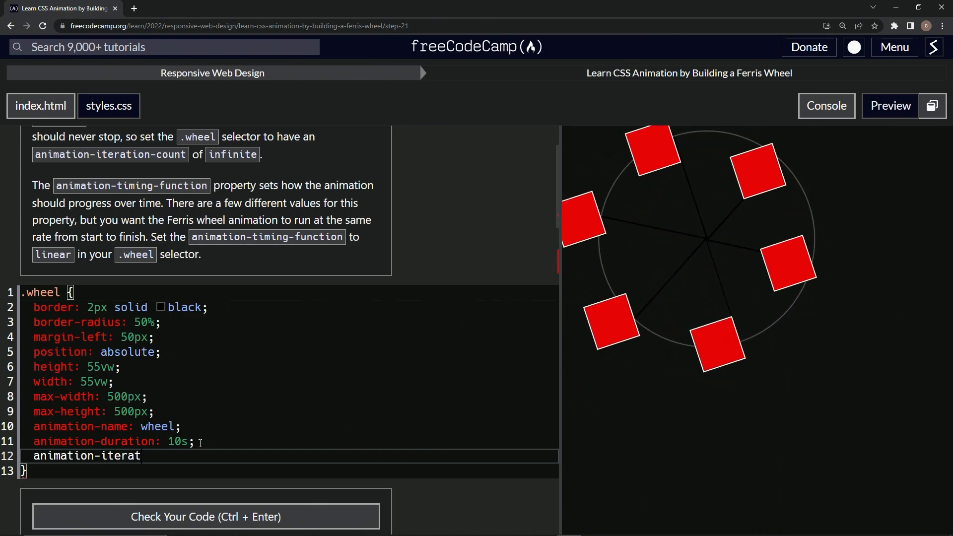
type("ion-c")
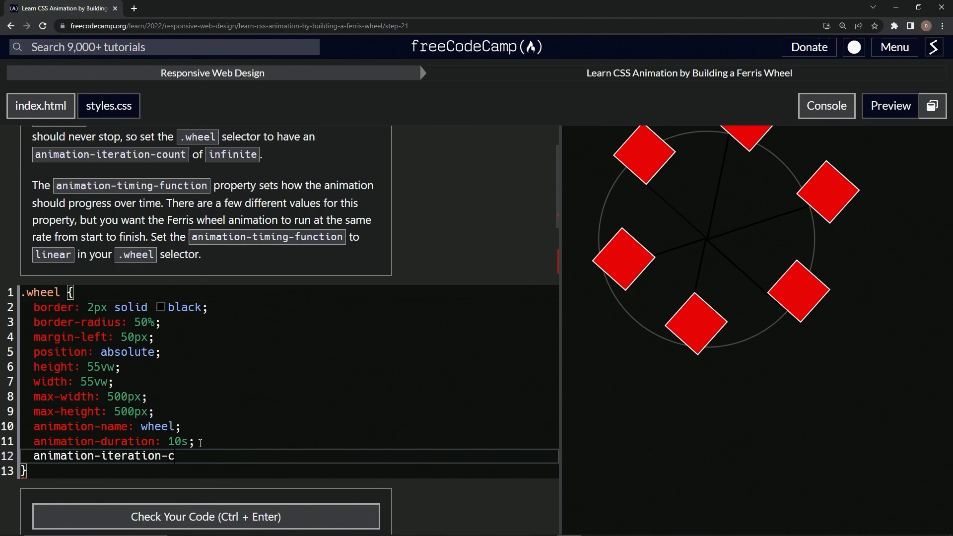
type("ount:")
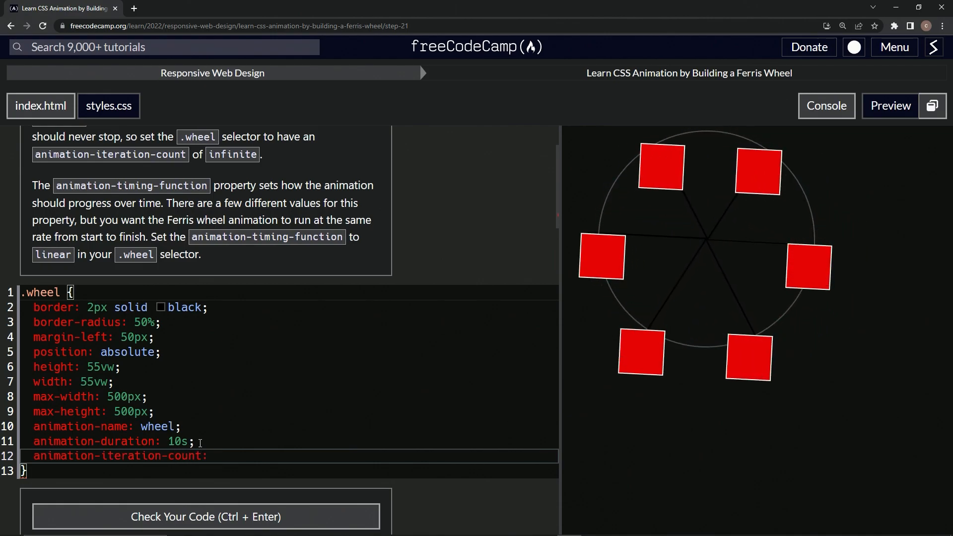
type("infinite;")
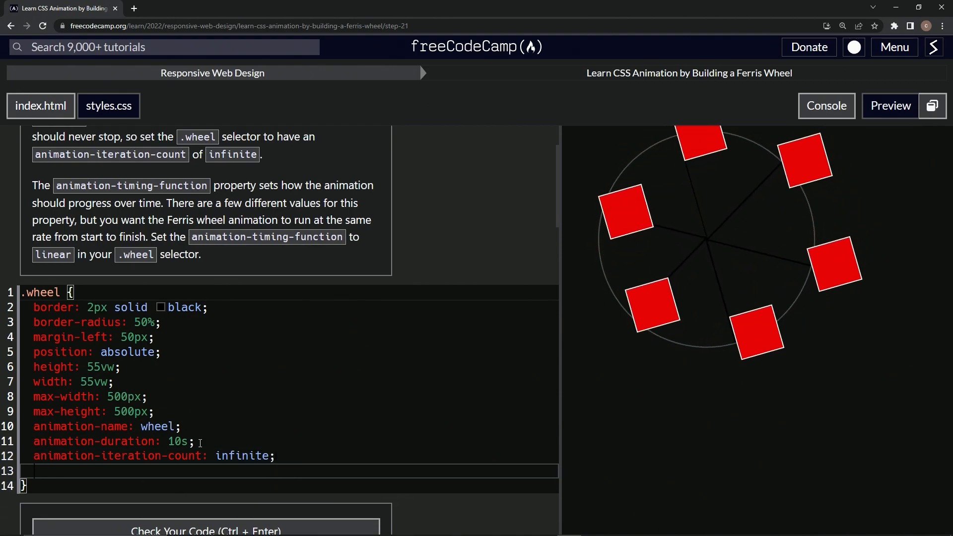
Step: Add animation-timing-function: linear to the .wheel rule for constant rotation speed
type("animati")
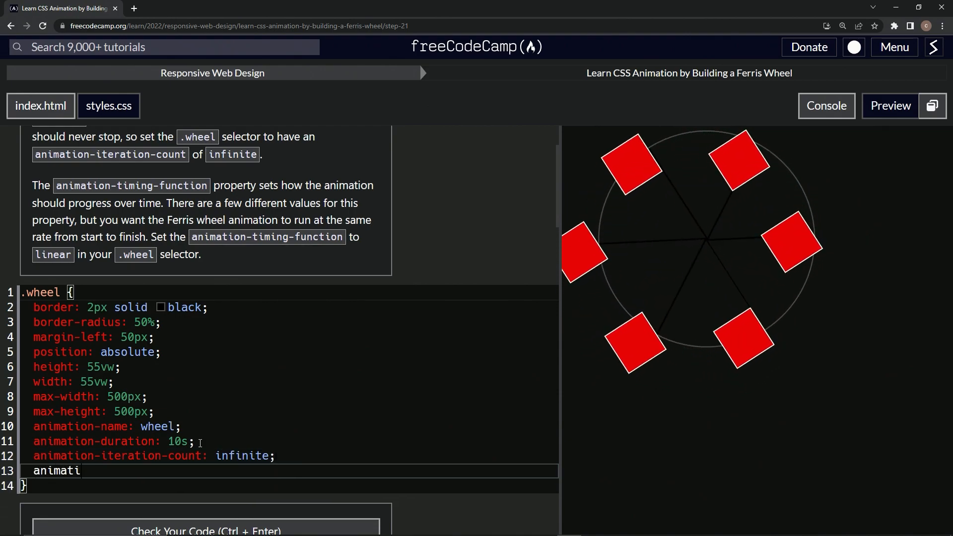
type("on-")
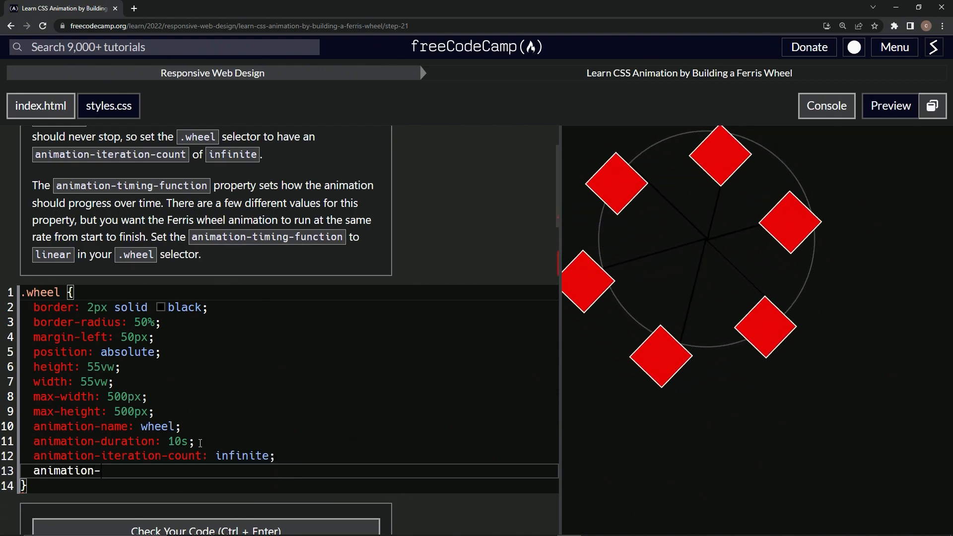
type("timing-c")
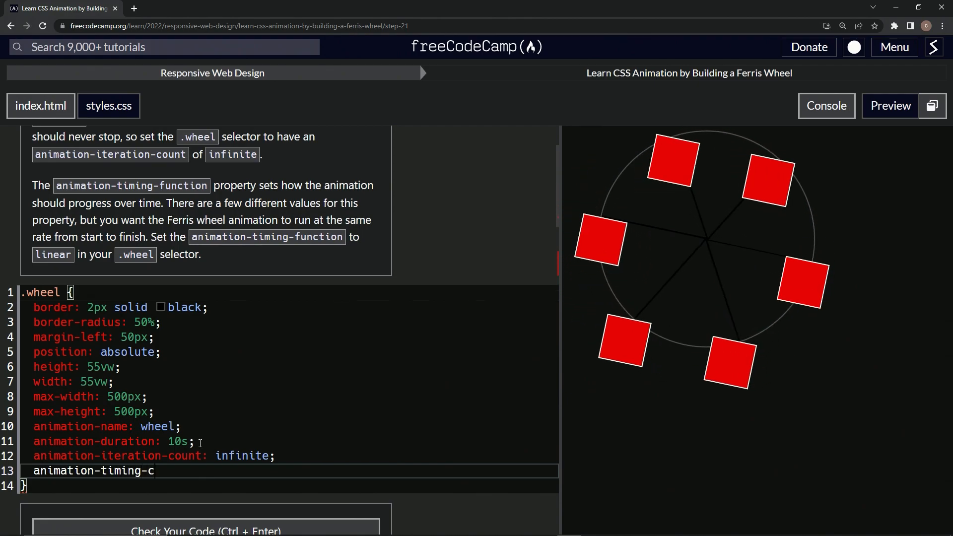
type("function")
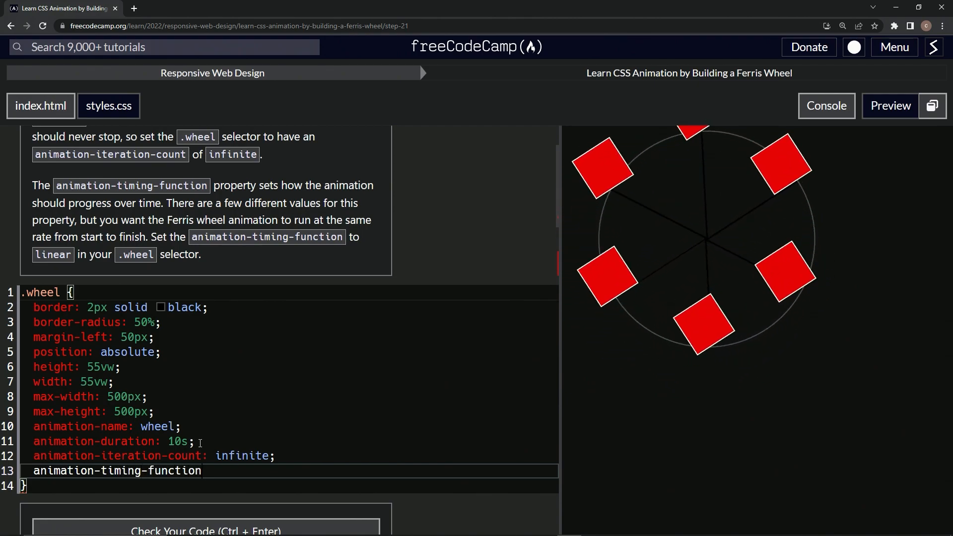
type(":")
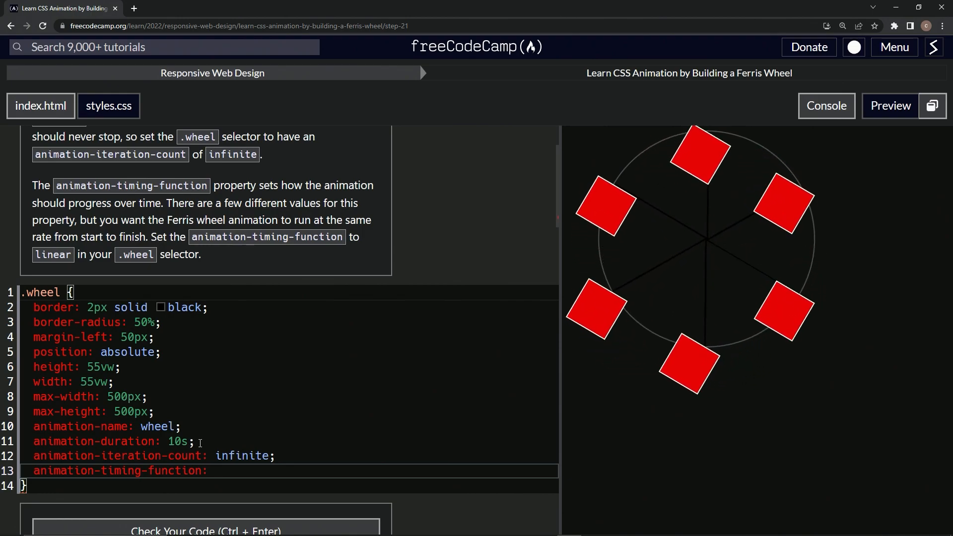
type("linear;")
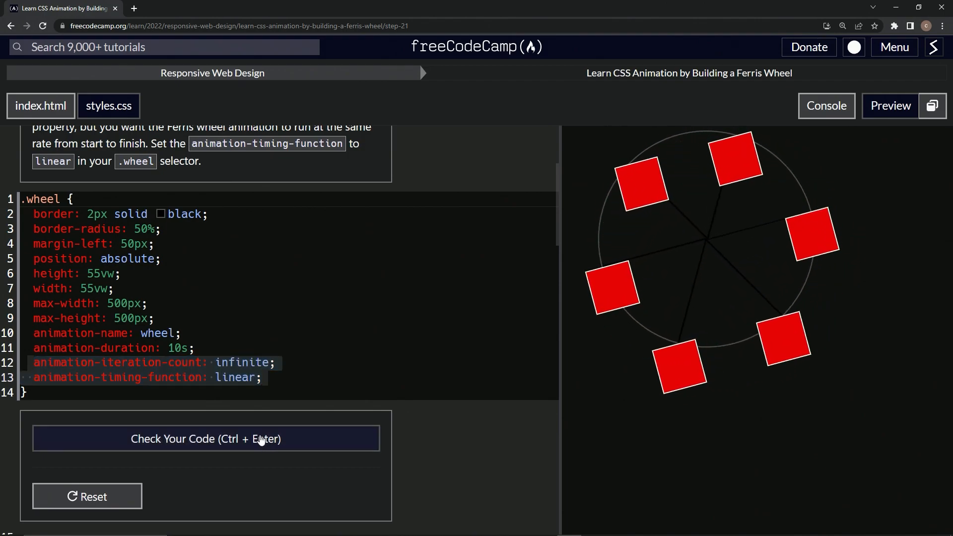
Step: Check the step 21 code, submit it, and advance to step 22
left_click(206, 438)
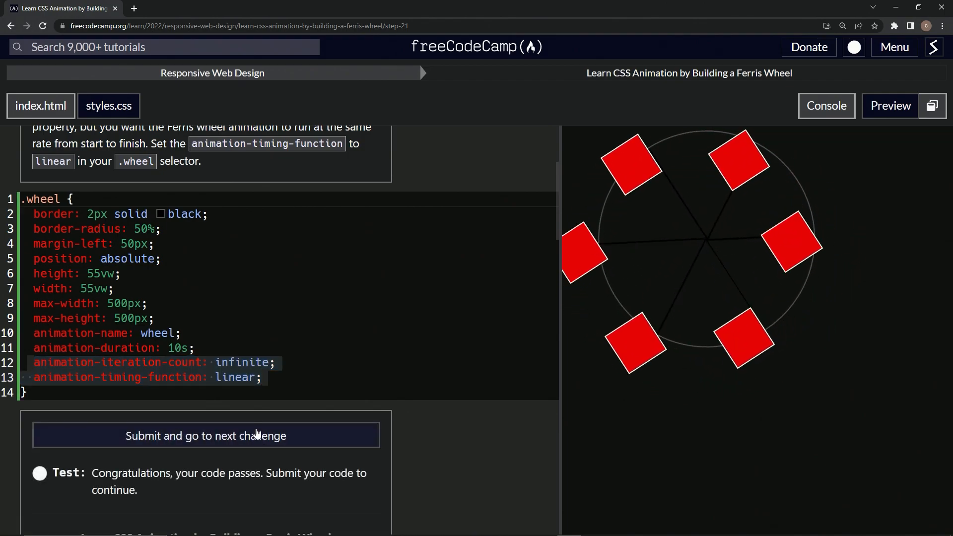
left_click(205, 436)
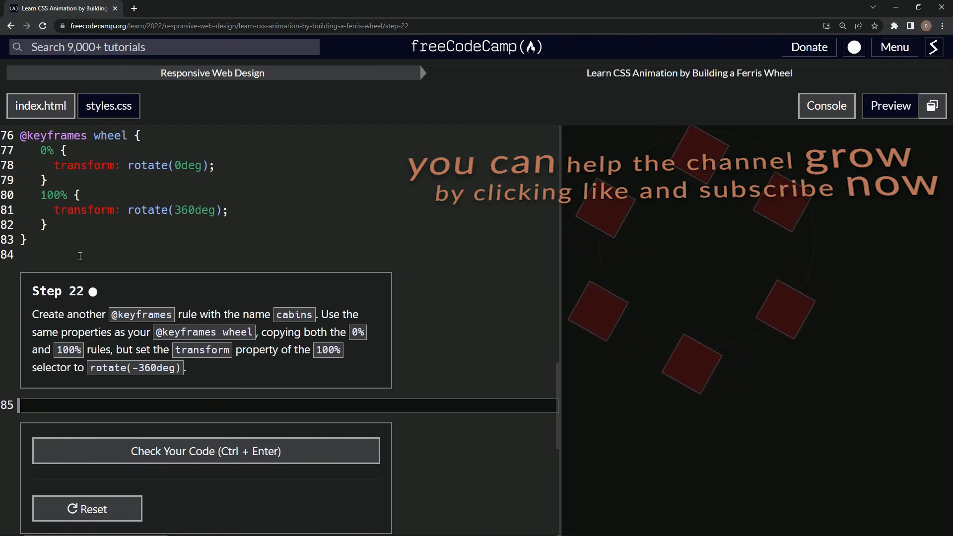